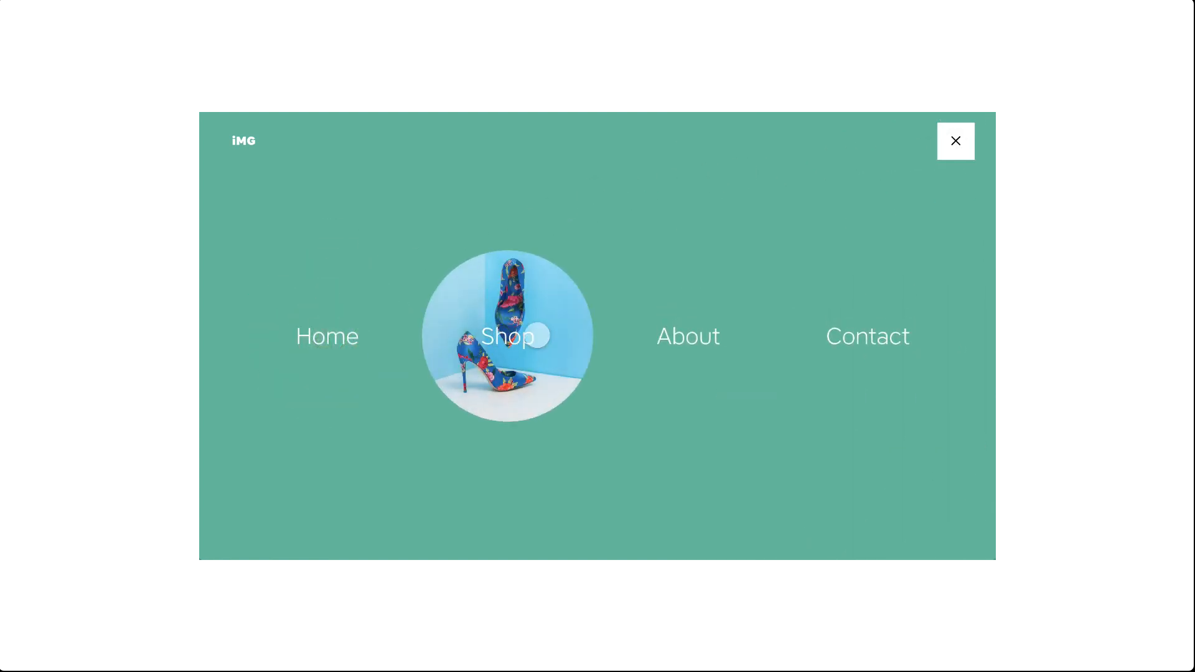
{"action": "mouse_move", "coordinate": [867, 336]}
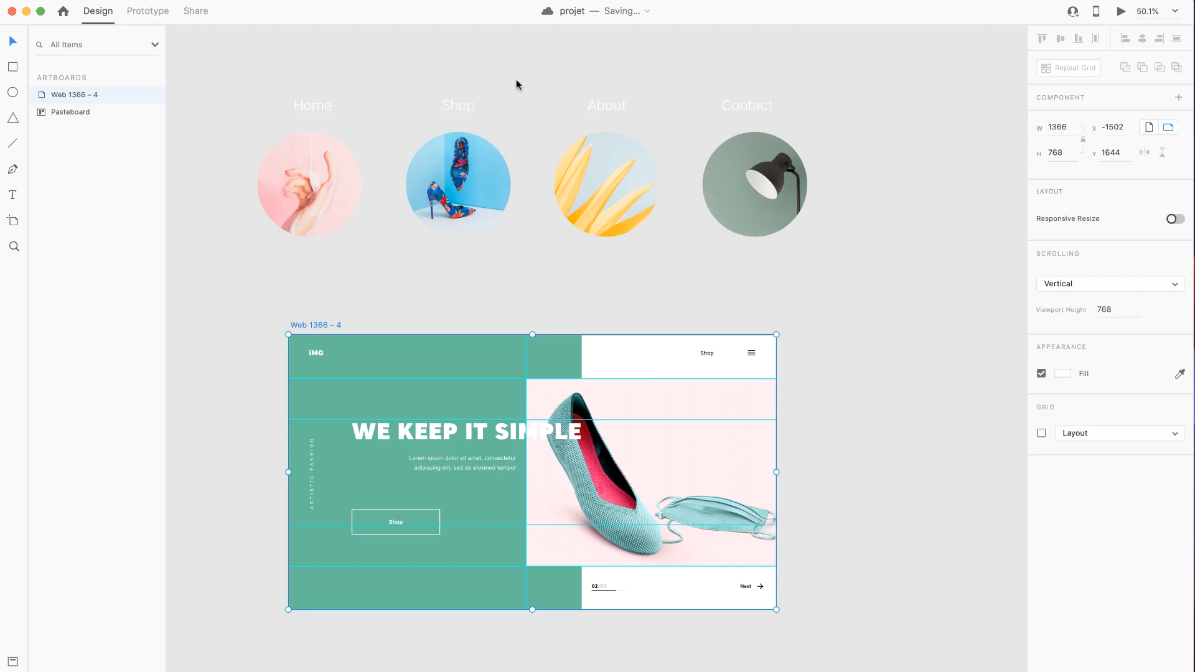
{"action": "mouse_move", "coordinate": [378, 229]}
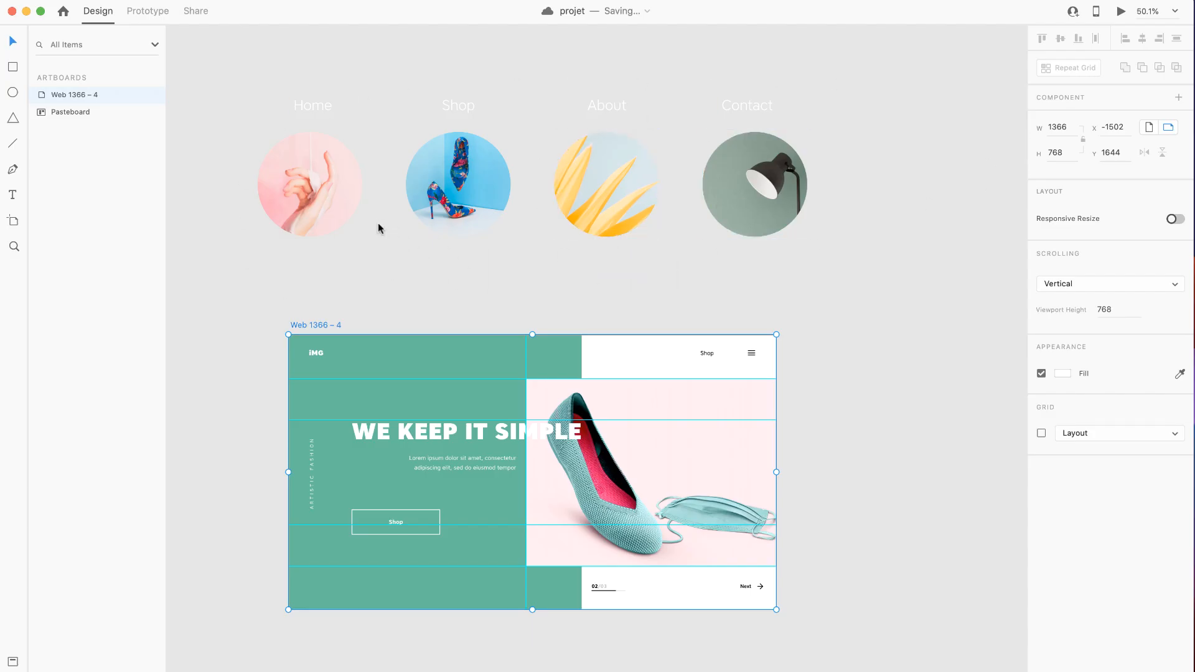
Step: Close the preview to return to the Web 1366 – 4 landing page artboard in Design mode
{"action": "left_click", "coordinate": [463, 468]}
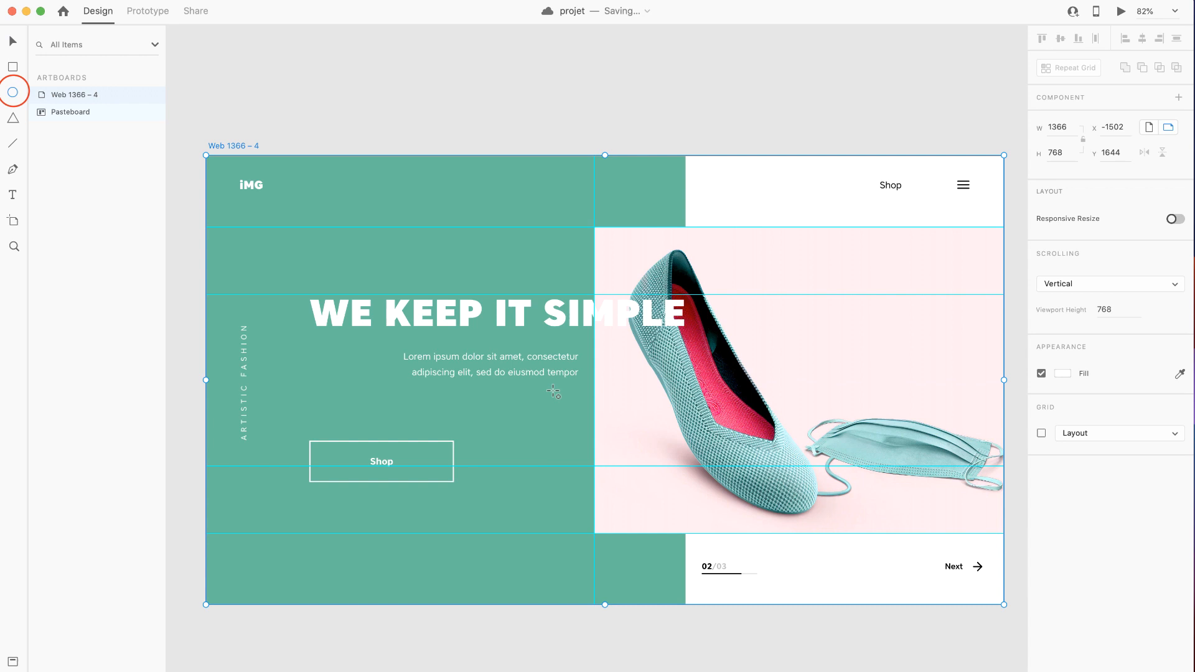
Step: Draw a 14×14 white circle beside the hero paragraph with no border
{"action": "left_click", "coordinate": [554, 391]}
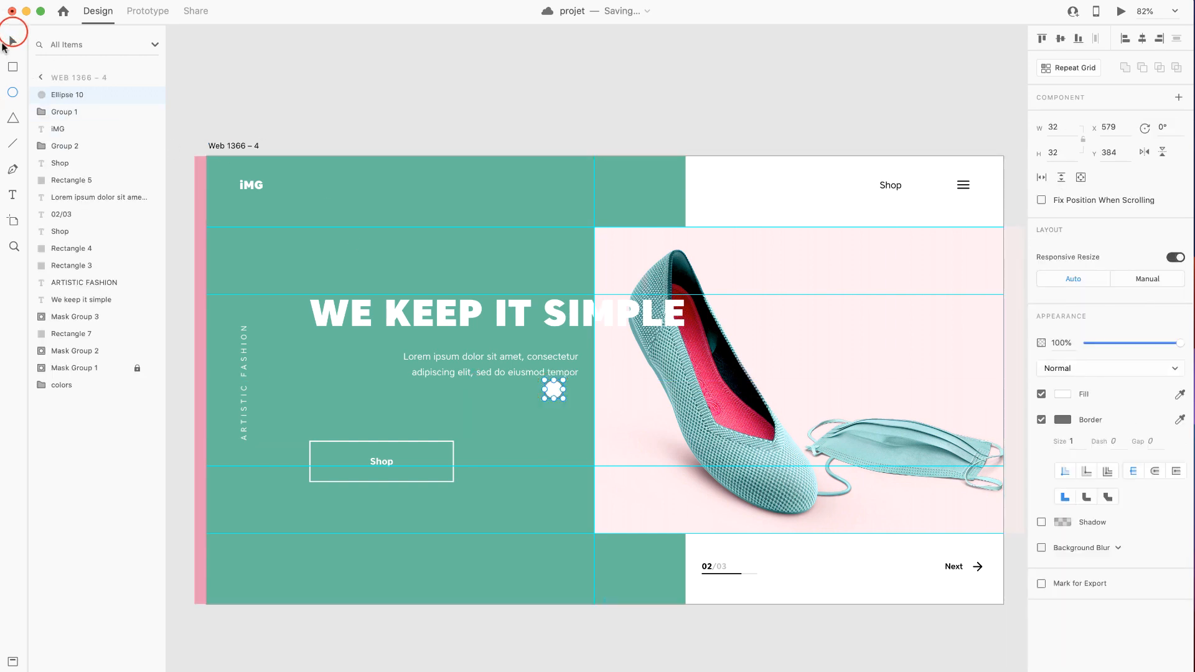
{"action": "left_click_drag", "start_coordinate": [554, 390], "coordinate": [572, 373]}
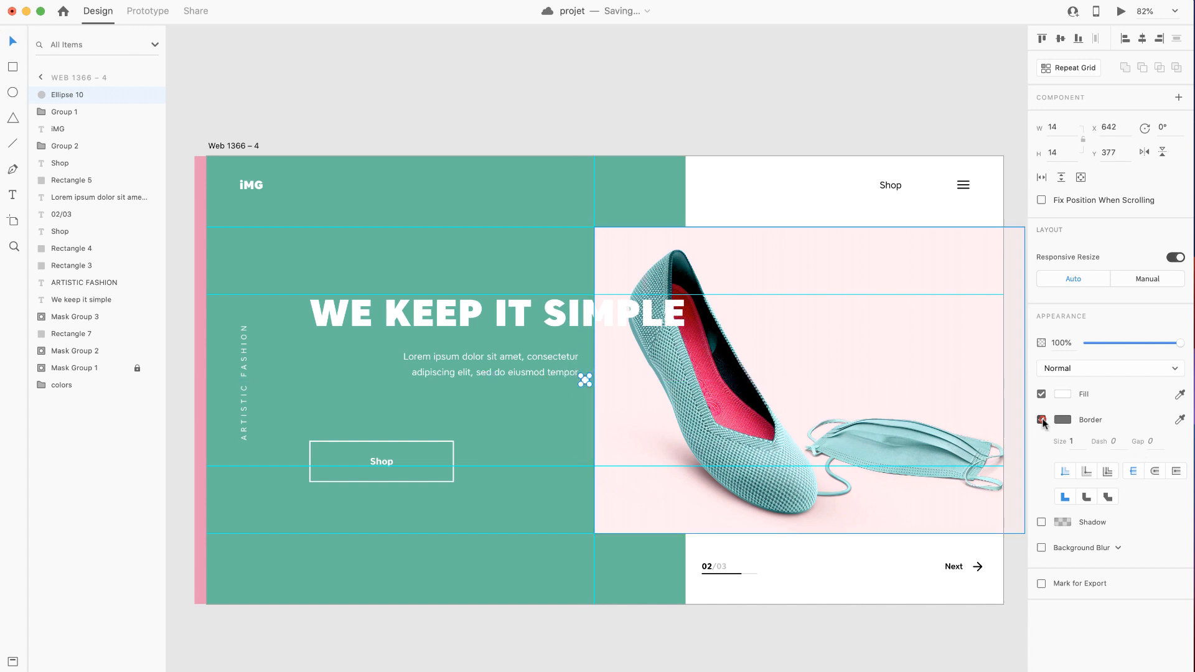
{"action": "left_click", "coordinate": [1062, 419]}
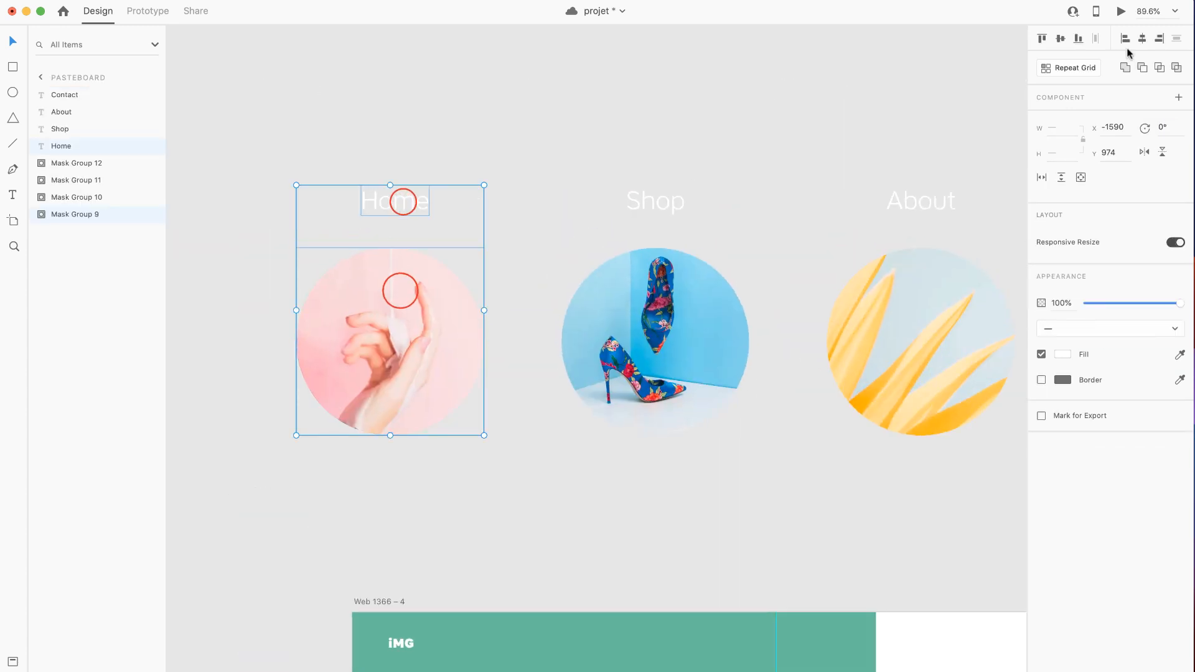
Step: Align the Home title to the middle of its circular photo
{"action": "left_click", "coordinate": [1059, 38]}
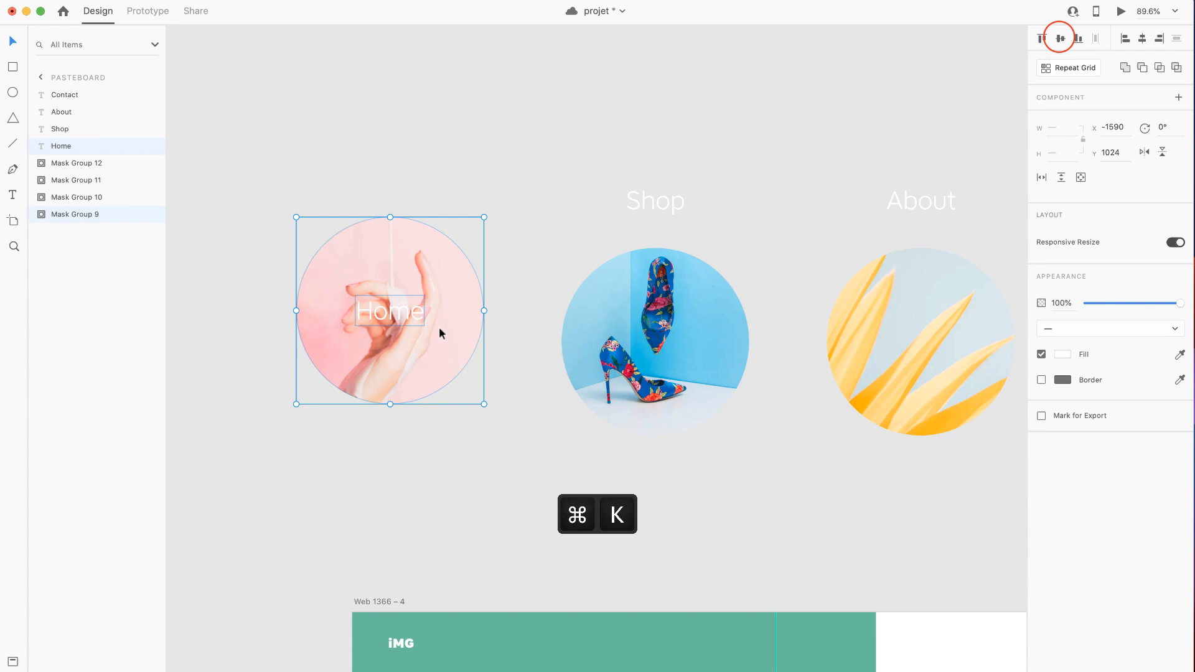
{"action": "left_click", "coordinate": [654, 201]}
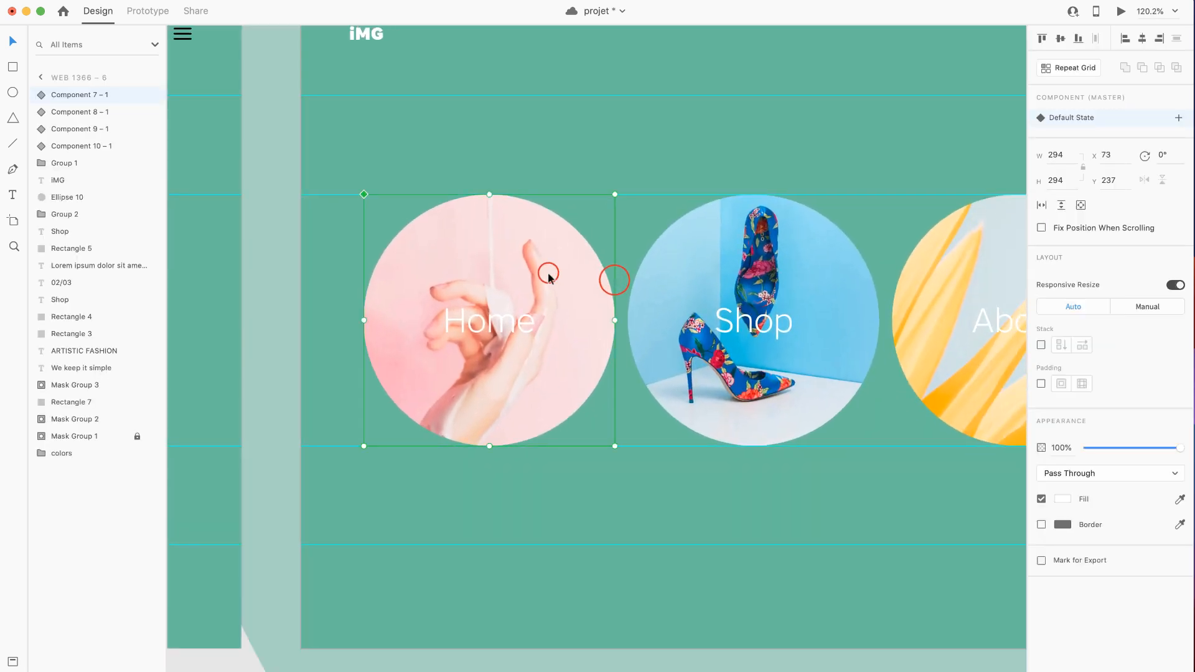
{"action": "mouse_move", "coordinate": [45, 94]}
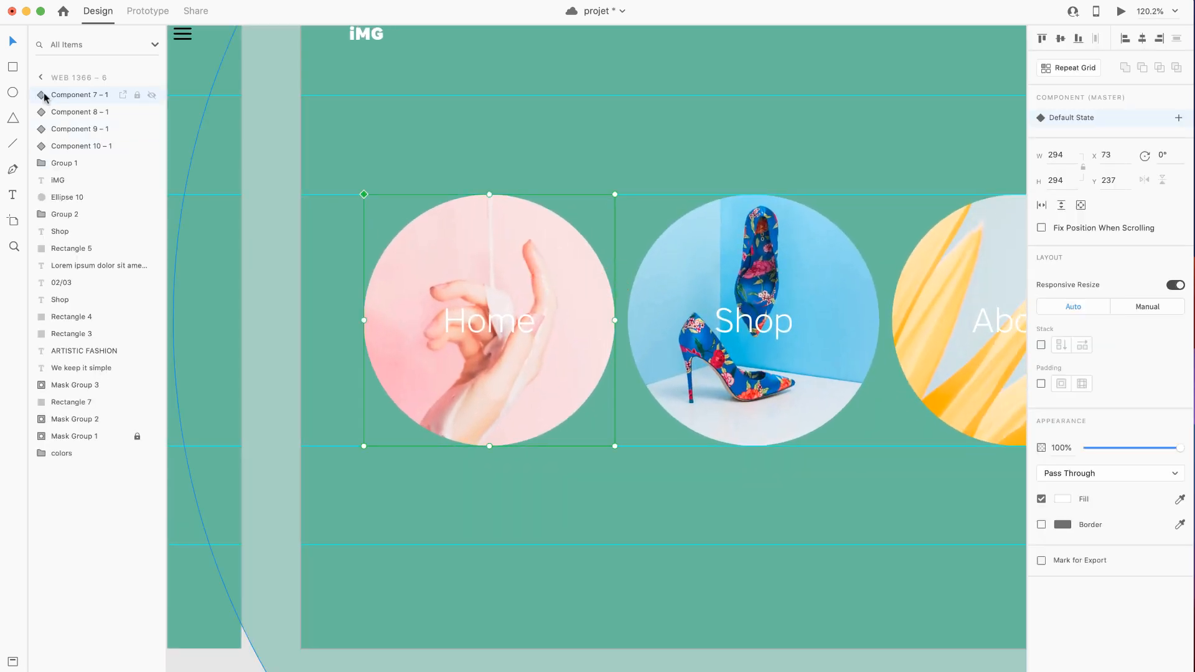
Step: Select the Home component with its photo inside and switch to its Hover State
{"action": "left_click", "coordinate": [1179, 117]}
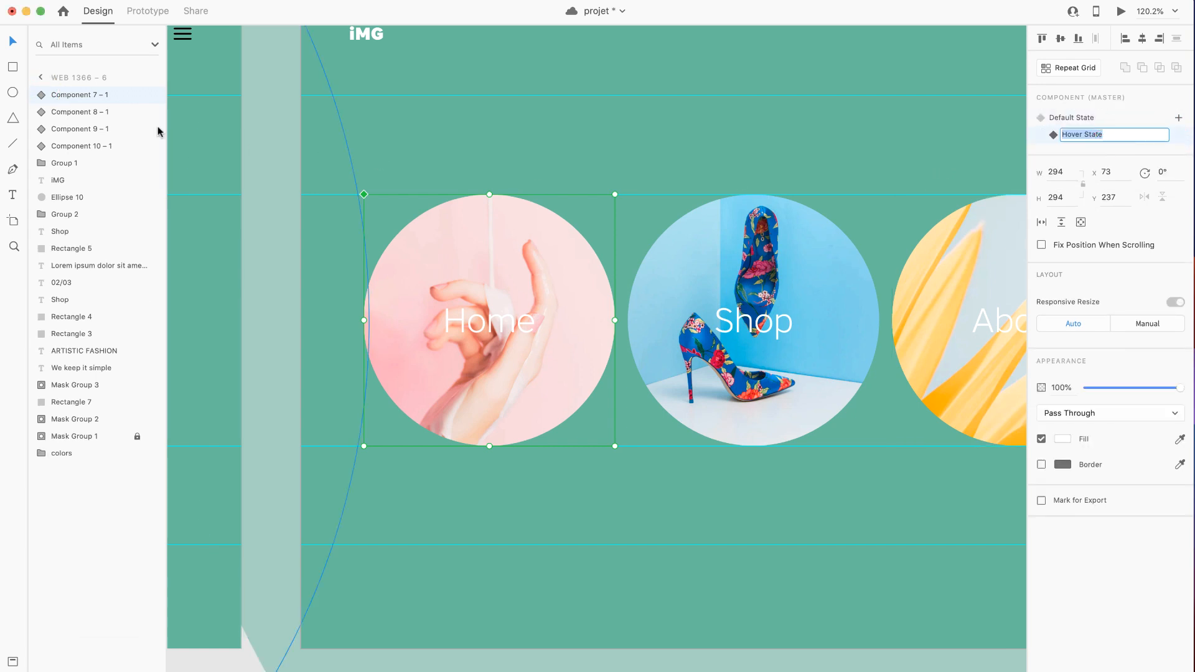
{"action": "left_click", "coordinate": [41, 94]}
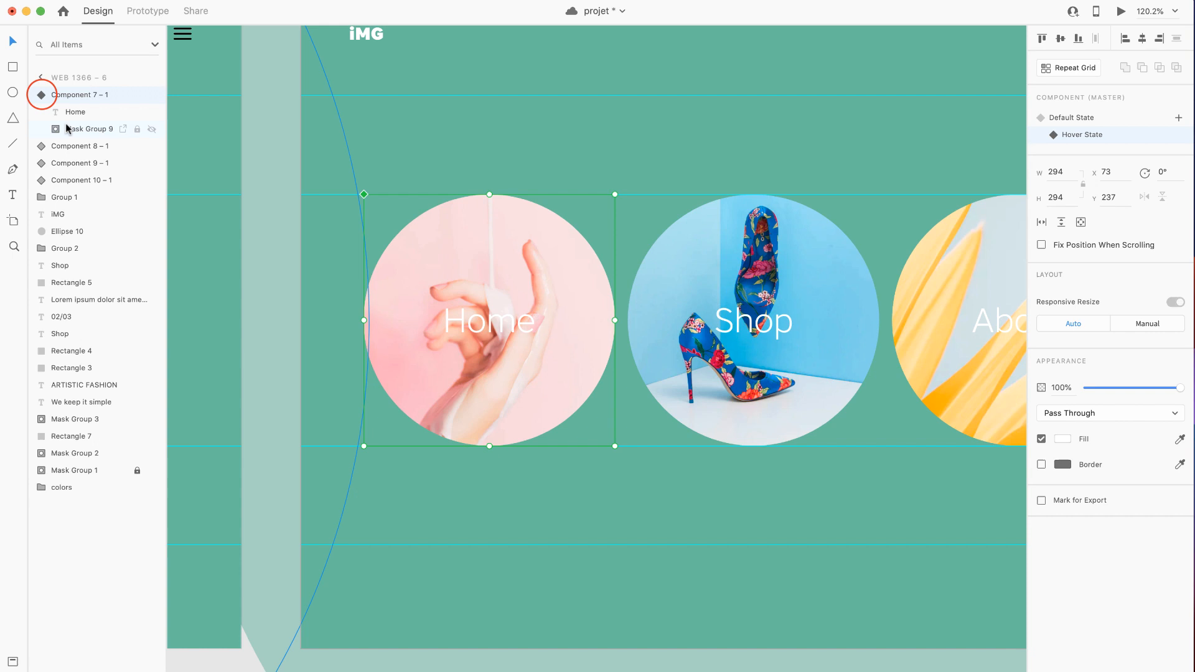
{"action": "left_click", "coordinate": [88, 129]}
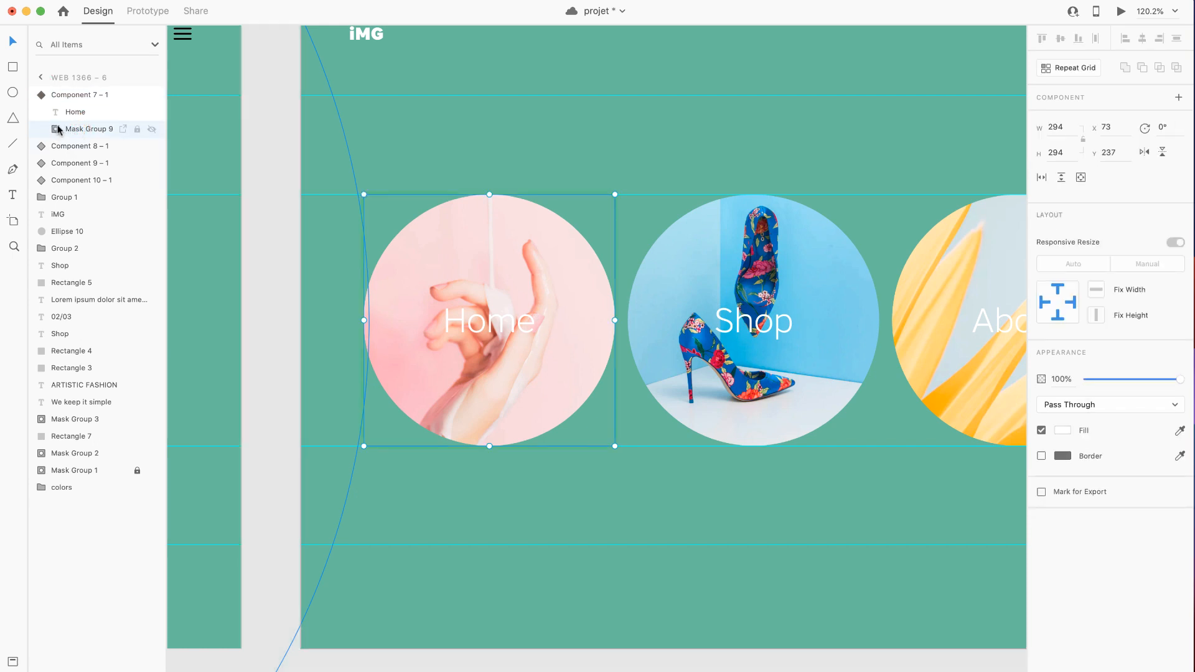
{"action": "left_click", "coordinate": [79, 93]}
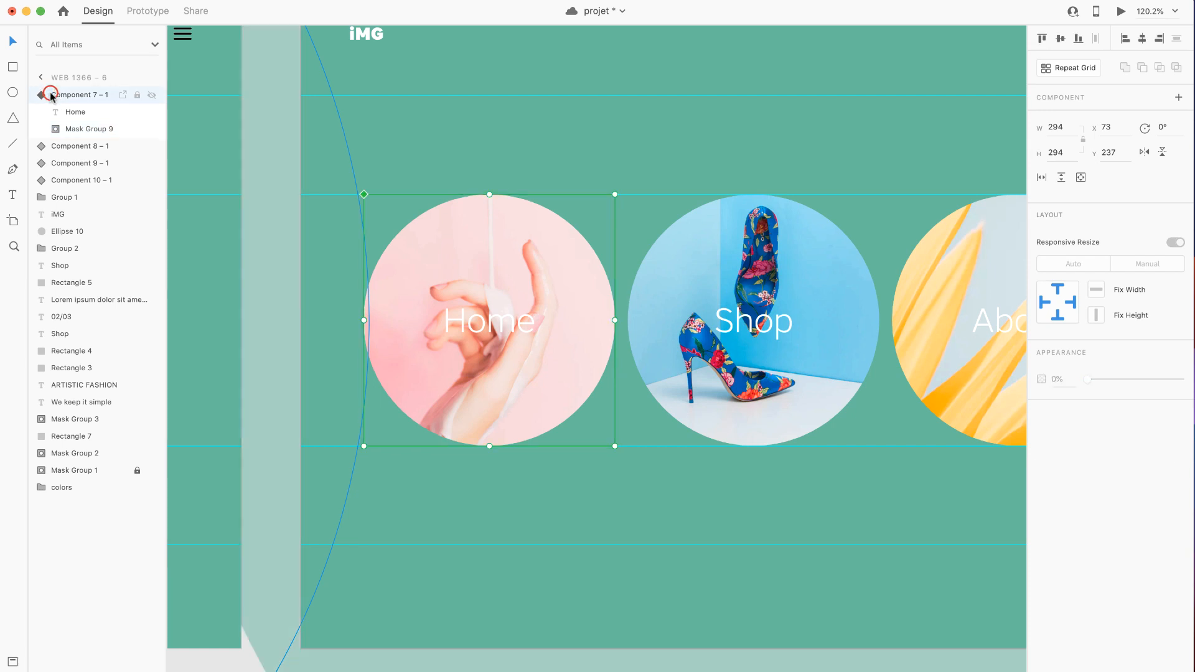
{"action": "left_click", "coordinate": [43, 94]}
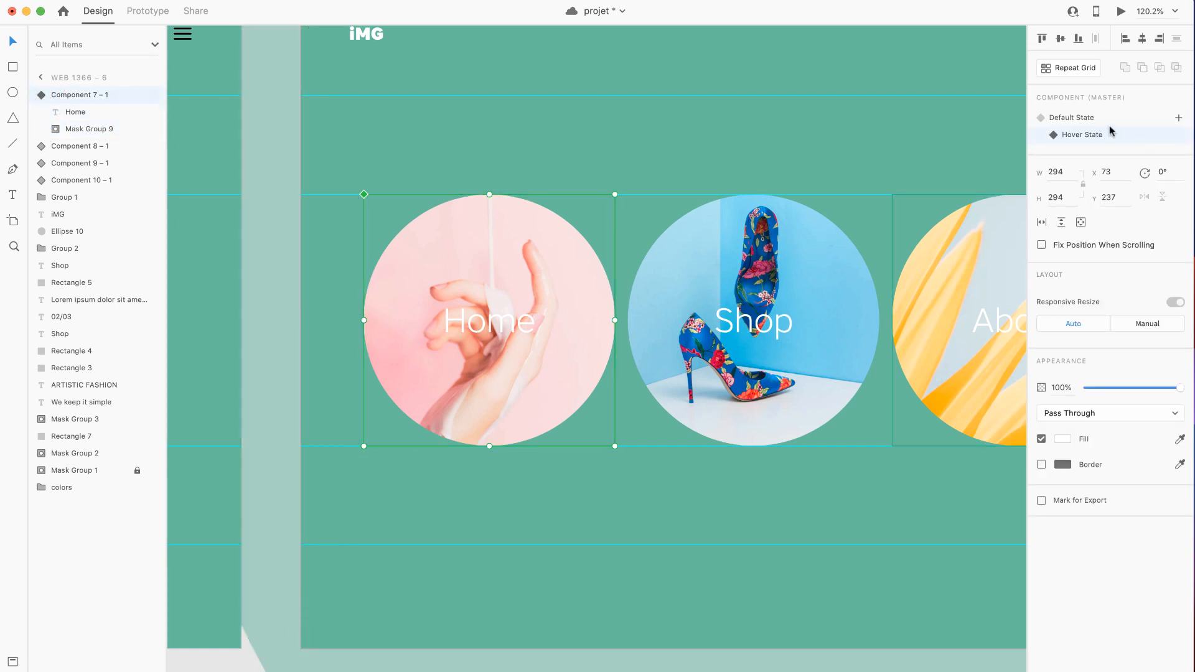
{"action": "left_click", "coordinate": [1070, 117]}
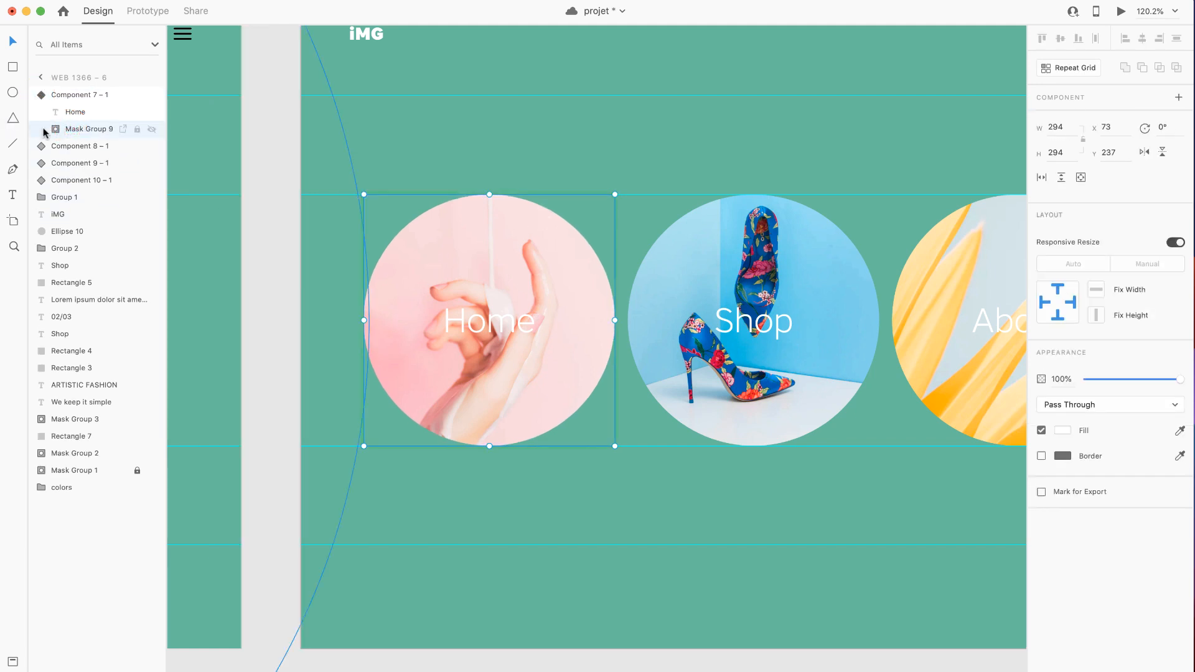
Step: Shrink the Home photo's circular mask and set the group's opacity to 0%
{"action": "left_click", "coordinate": [44, 129]}
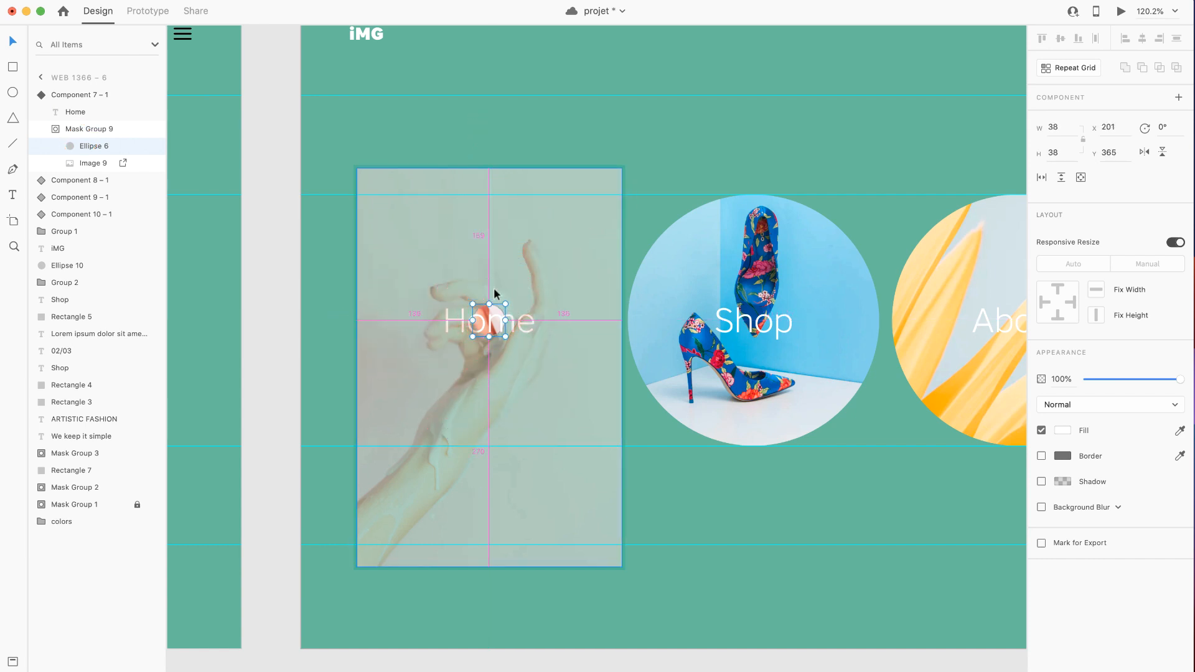
{"action": "left_click_drag", "start_coordinate": [1180, 380], "coordinate": [1118, 381]}
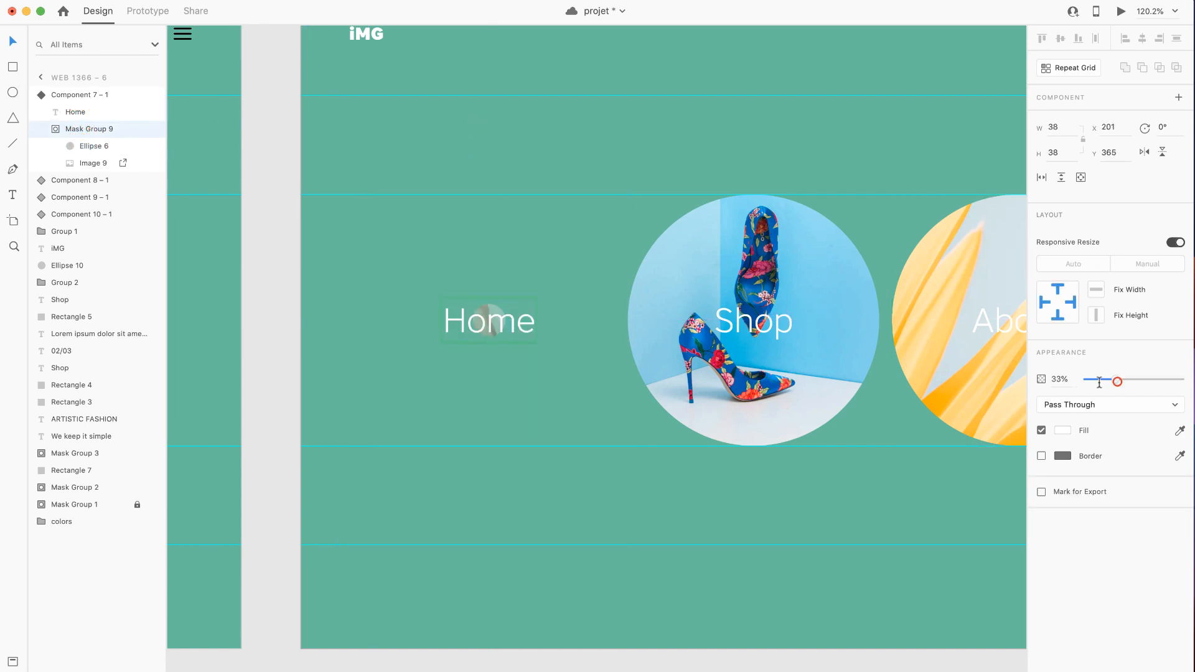
{"action": "left_click_drag", "start_coordinate": [1118, 381], "coordinate": [1087, 381]}
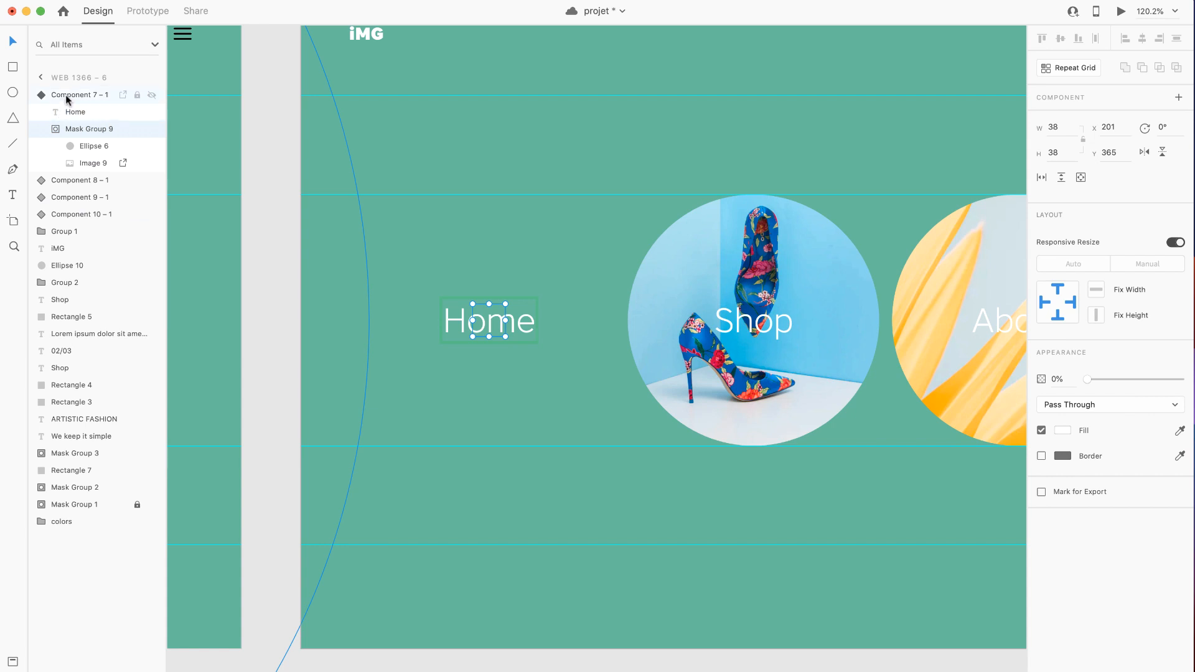
{"action": "left_click", "coordinate": [78, 95]}
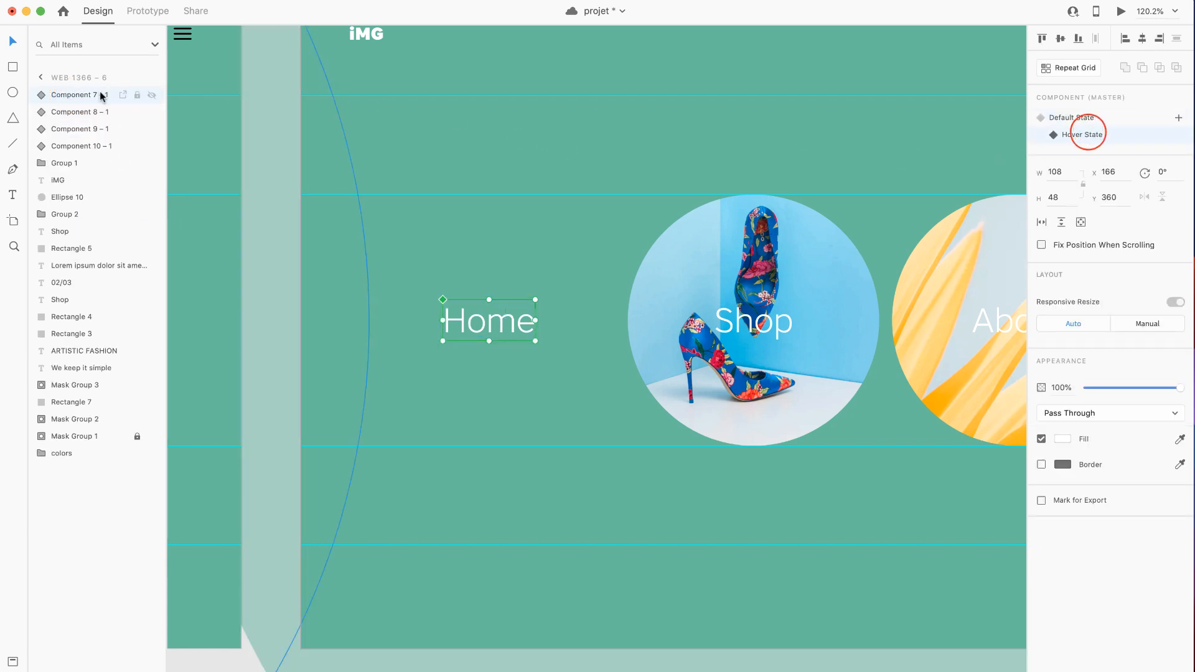
{"action": "left_click", "coordinate": [41, 95]}
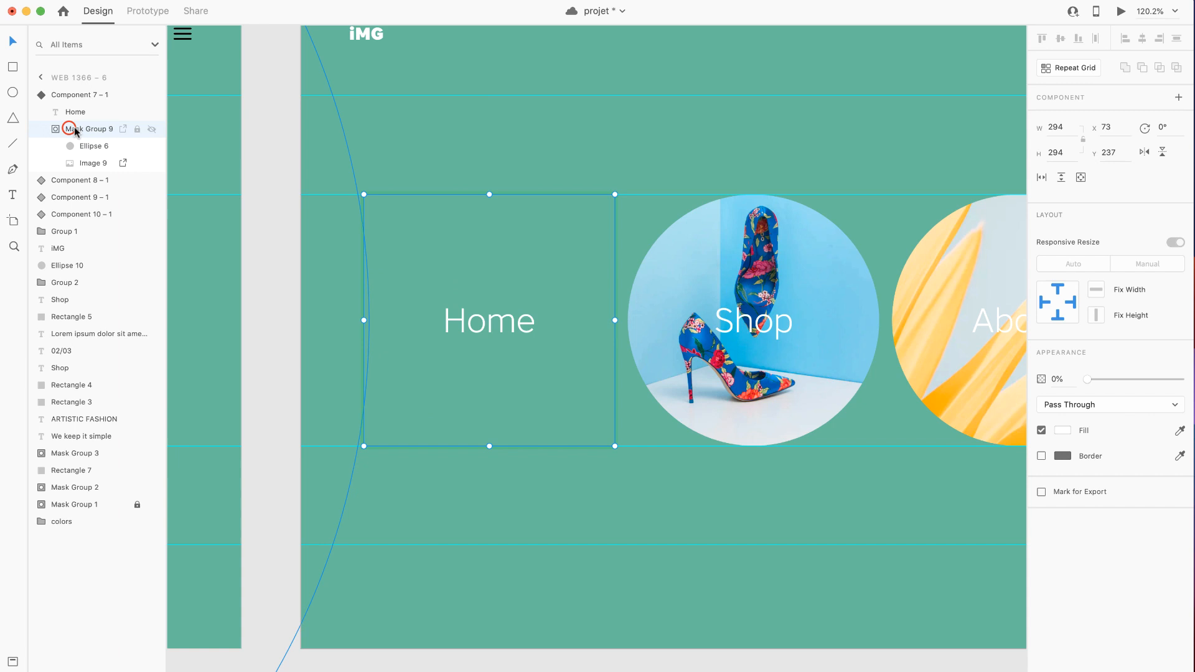
{"action": "left_click_drag", "start_coordinate": [1088, 378], "coordinate": [1113, 378]}
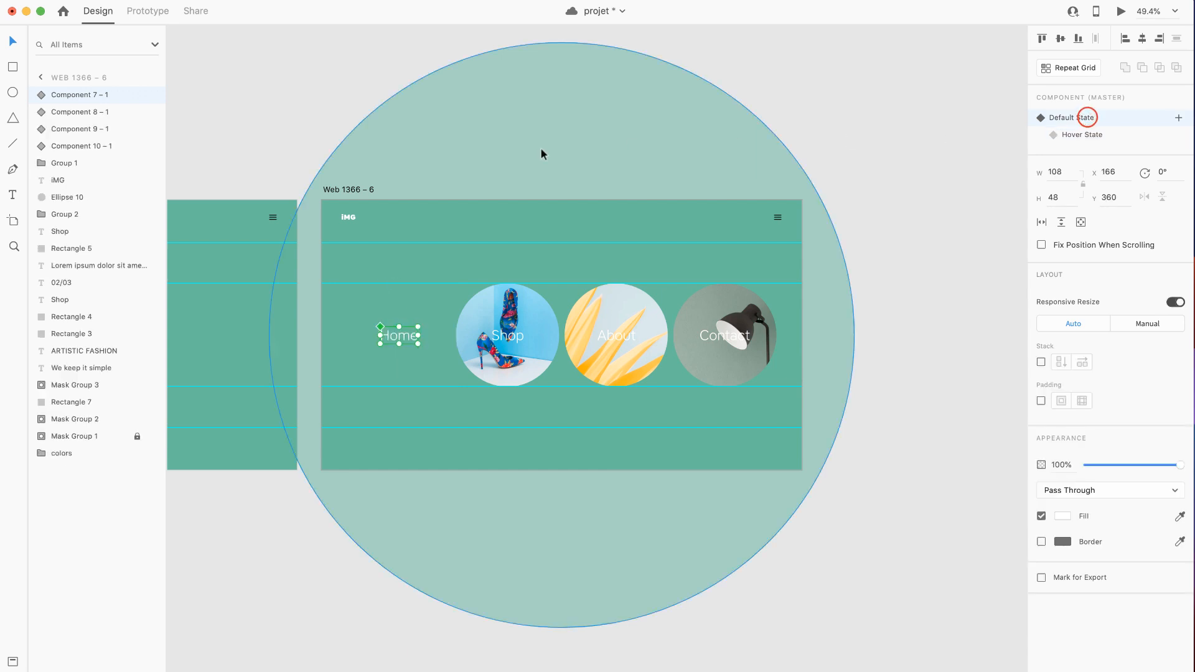
Step: Return the title component to its Default State so only the white title shows
{"action": "left_click", "coordinate": [1120, 11]}
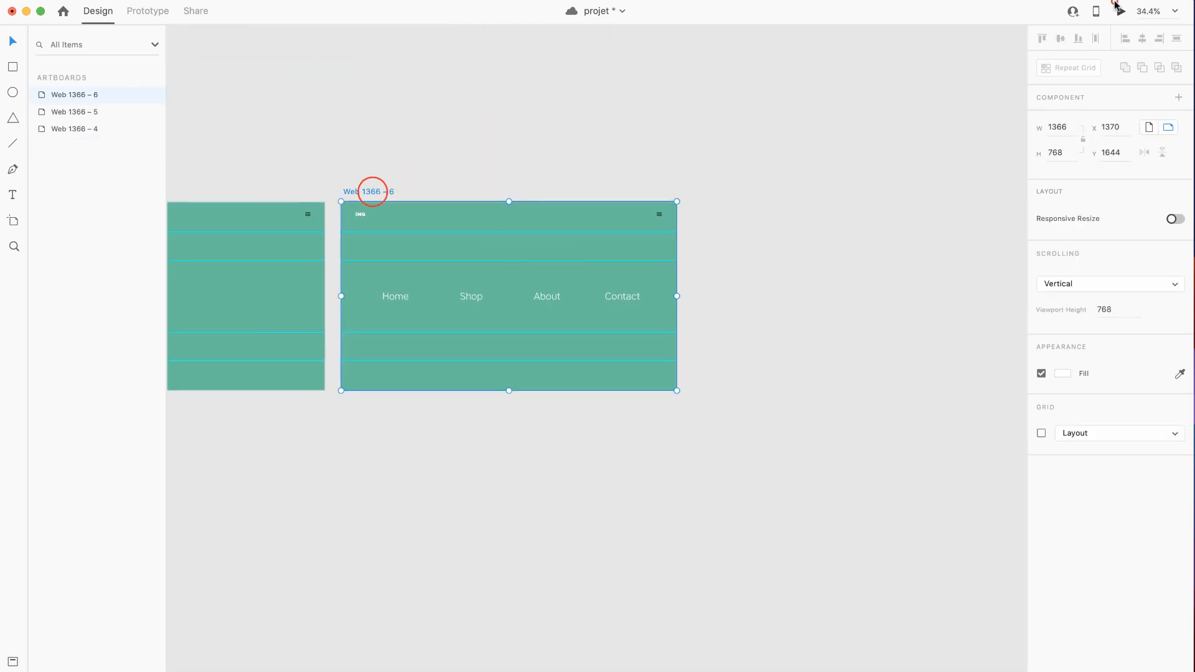
Step: Inside the hamburger group on Web 1366–6, align the rotated bars to the middle to form an X
{"action": "left_click", "coordinate": [1120, 11]}
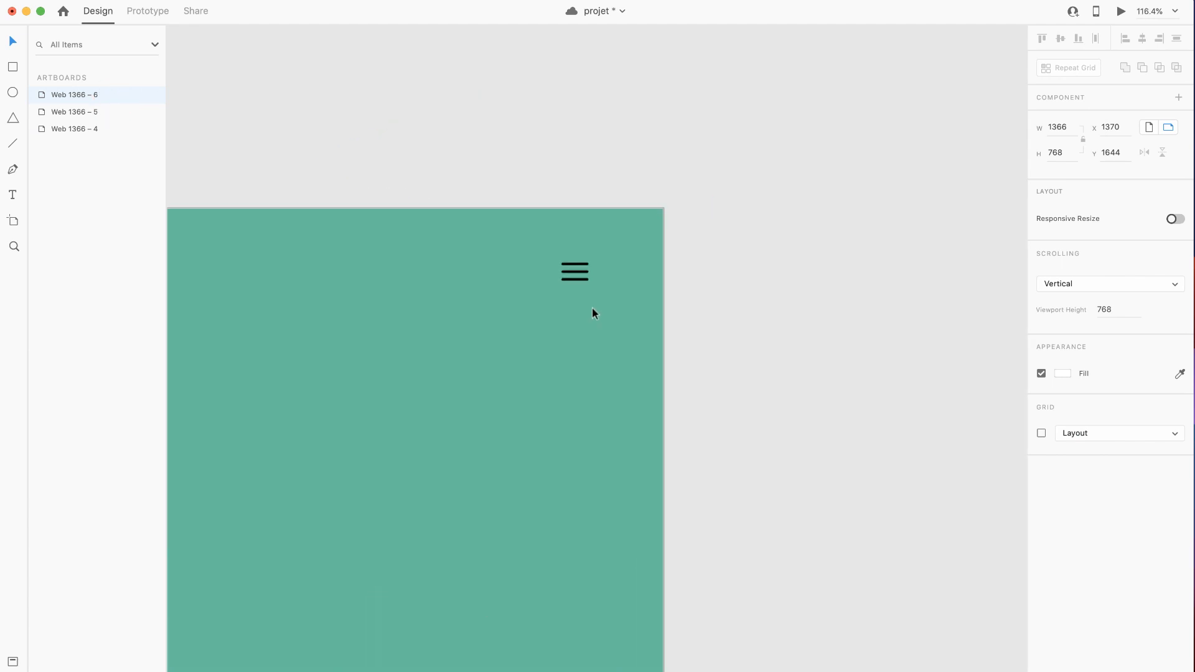
{"action": "double_click", "coordinate": [574, 271]}
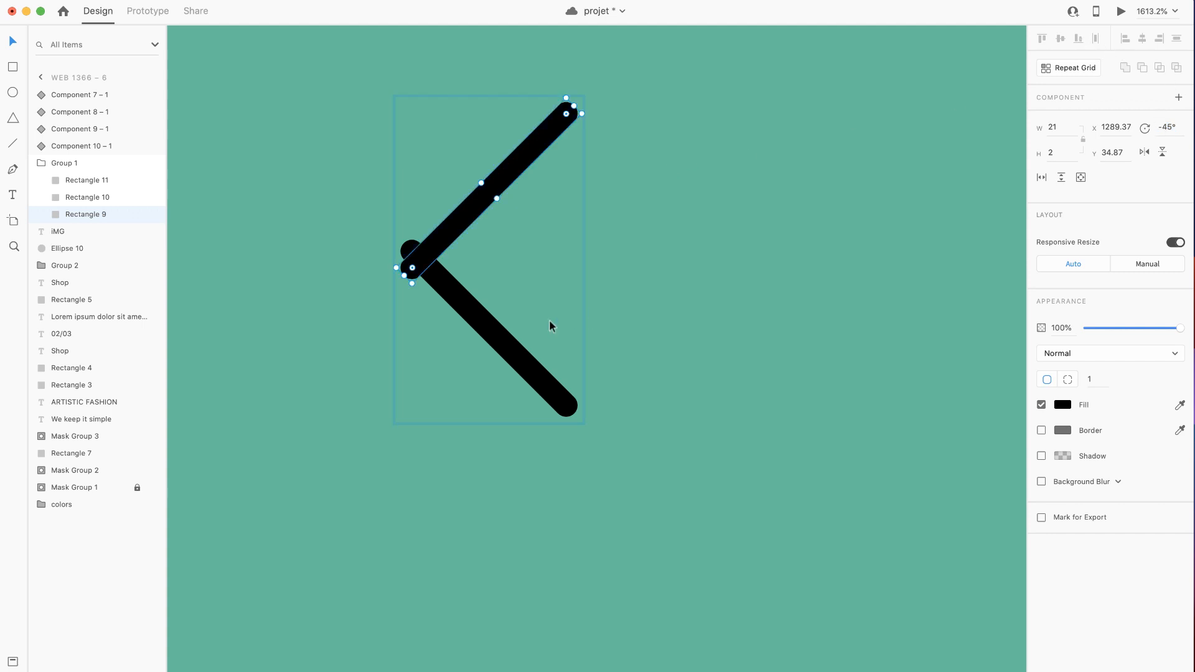
{"action": "left_click", "coordinate": [1058, 39]}
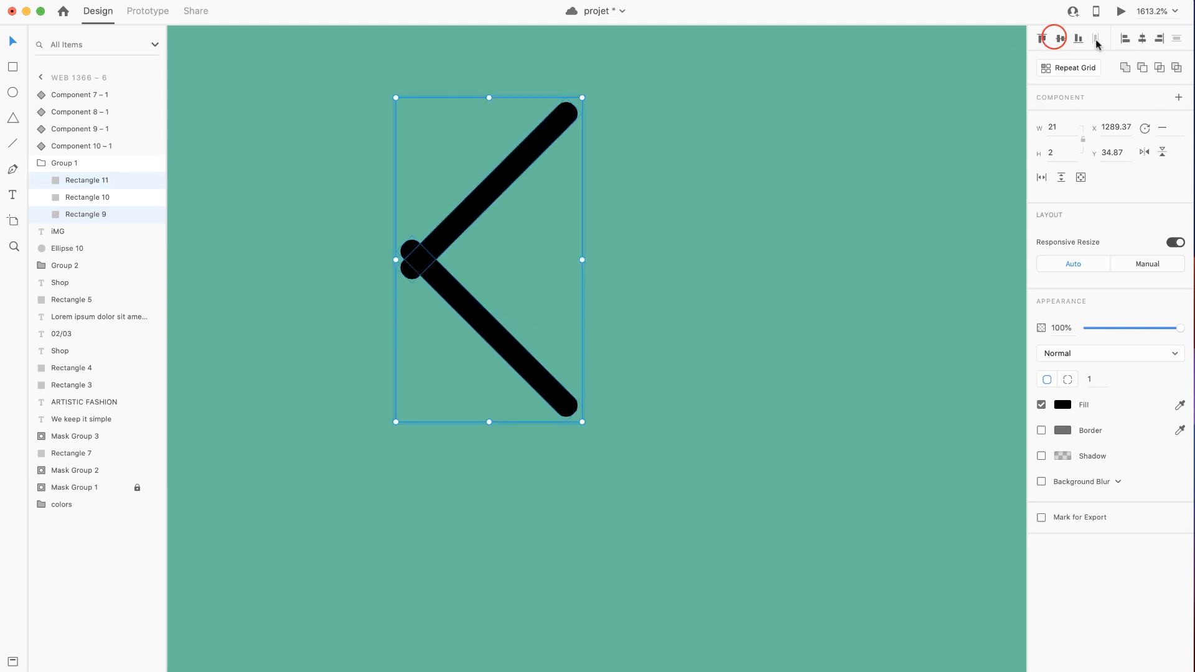
{"action": "left_click", "coordinate": [1061, 38]}
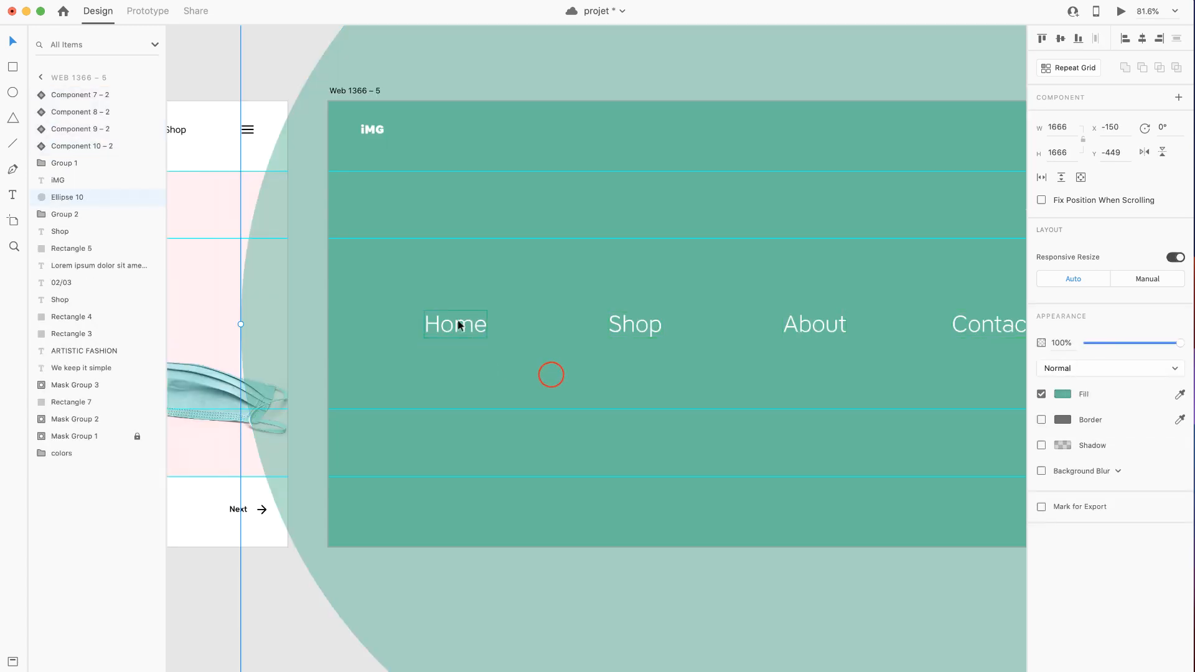
Step: Shift the four menu titles on Web 1366–5 into a stepped diagonal starting position
{"action": "left_click", "coordinate": [634, 324]}
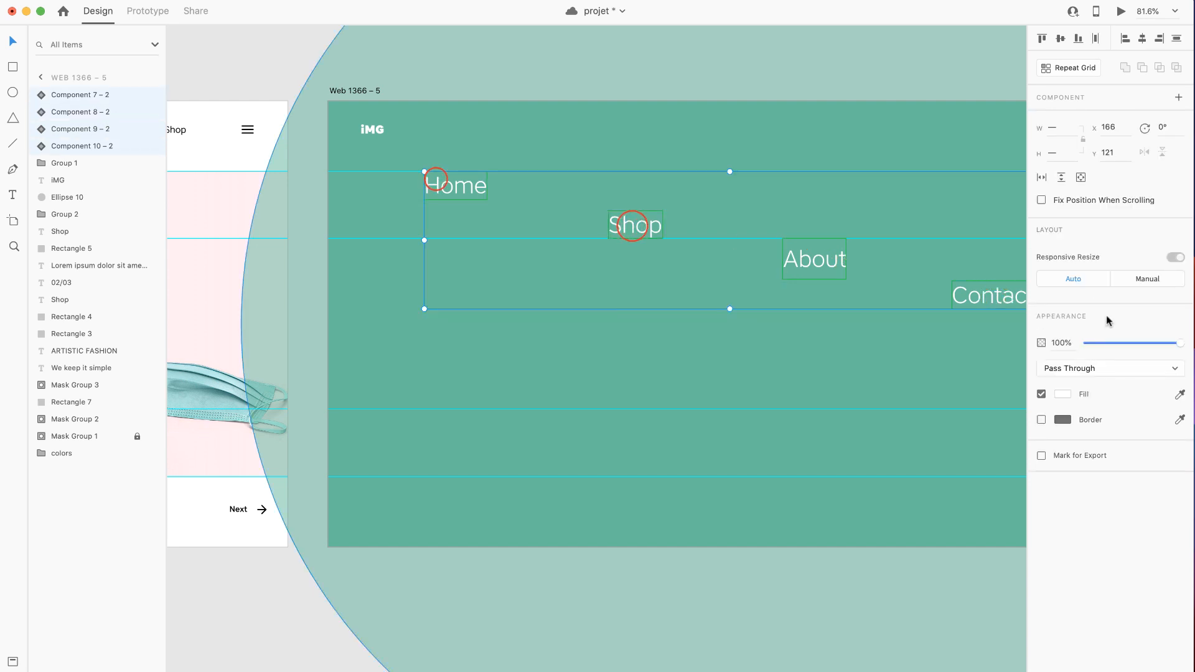
{"action": "left_click_drag", "start_coordinate": [1177, 343], "coordinate": [1090, 344]}
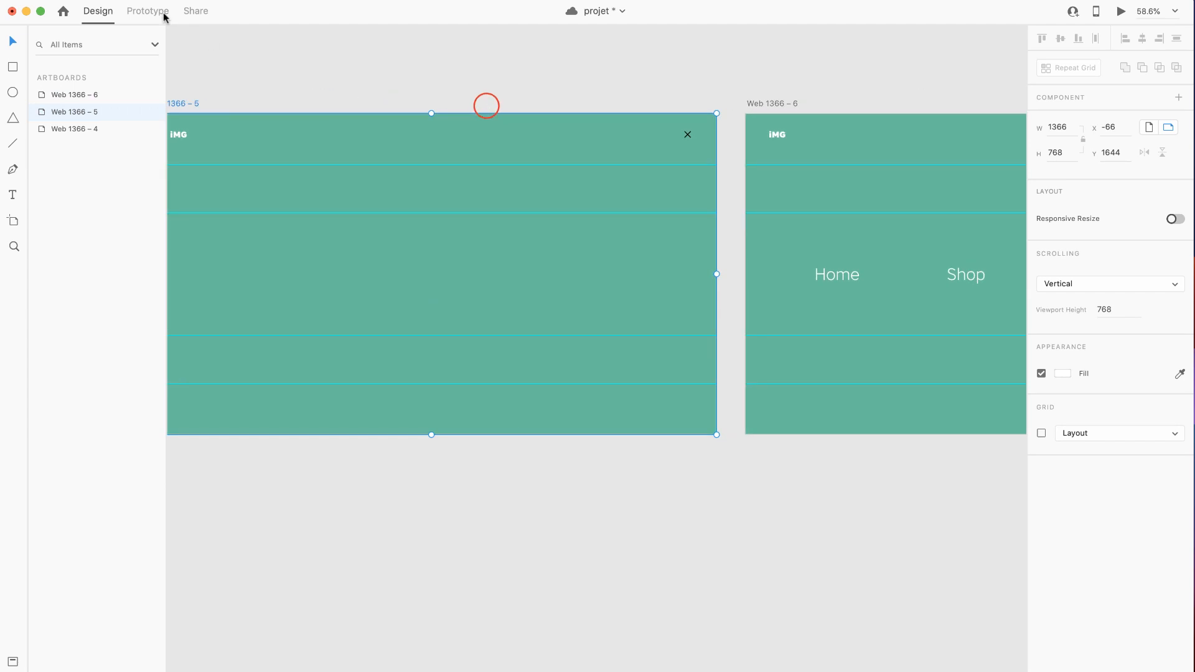
Step: In Prototype mode, give Web 1366–5 a Time trigger auto-animating to Web 1366–6
{"action": "left_click", "coordinate": [146, 11]}
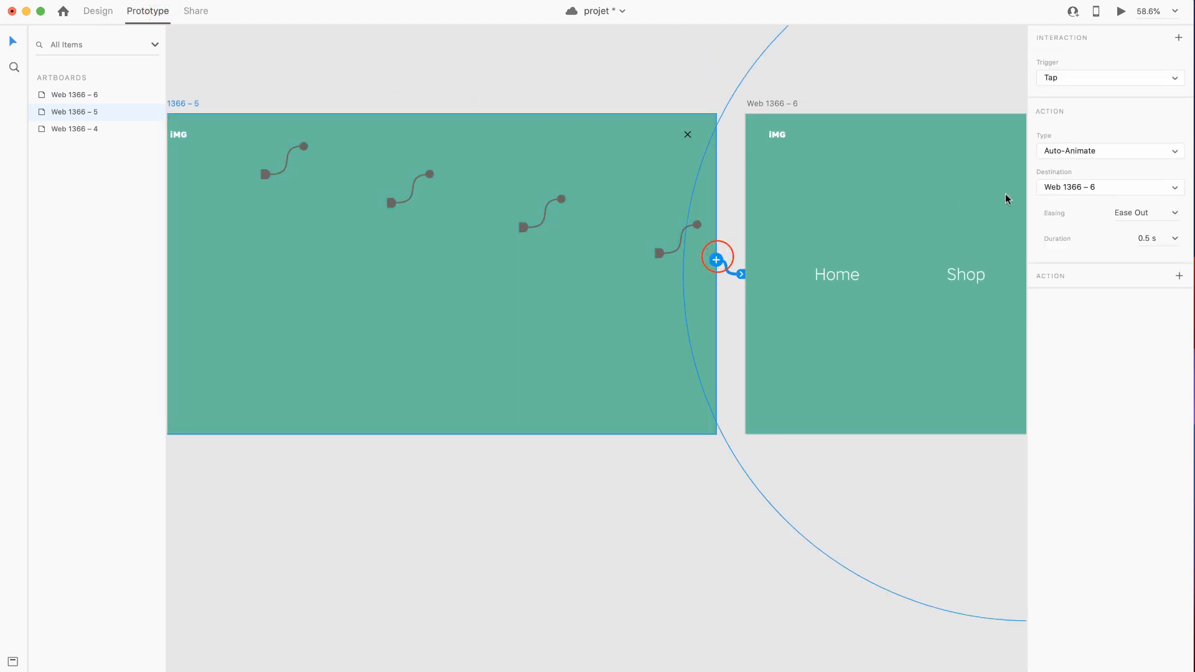
{"action": "mouse_move", "coordinate": [1118, 64]}
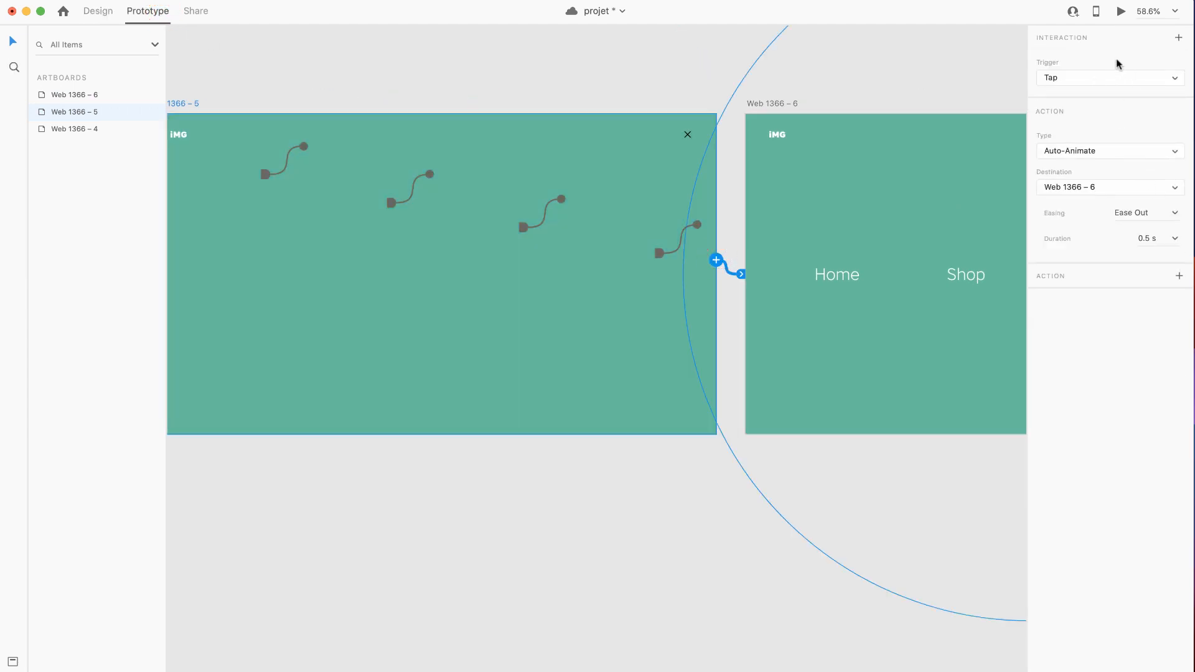
{"action": "left_click", "coordinate": [1107, 77]}
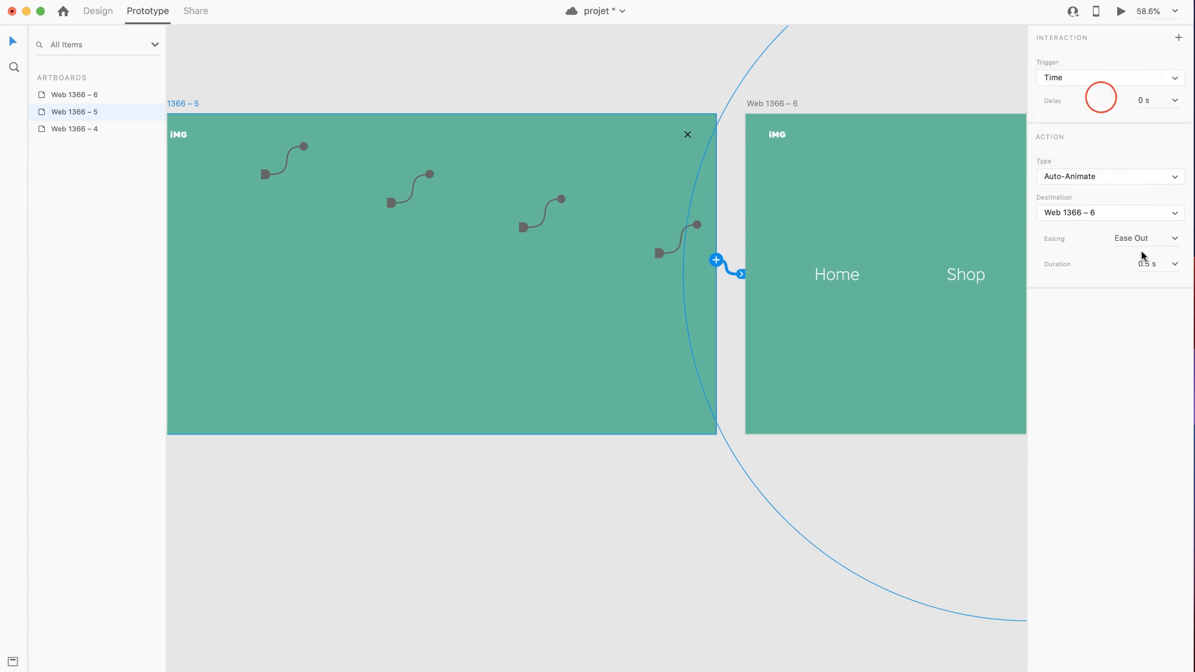
{"action": "mouse_move", "coordinate": [1102, 272]}
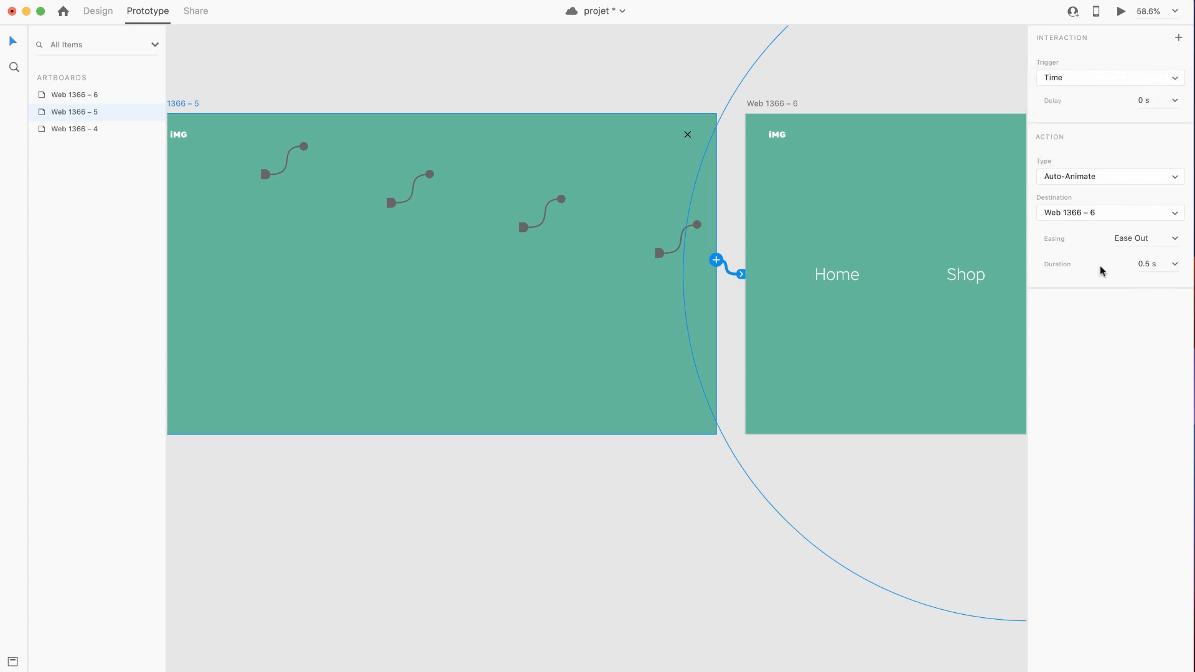
{"action": "mouse_move", "coordinate": [1163, 249]}
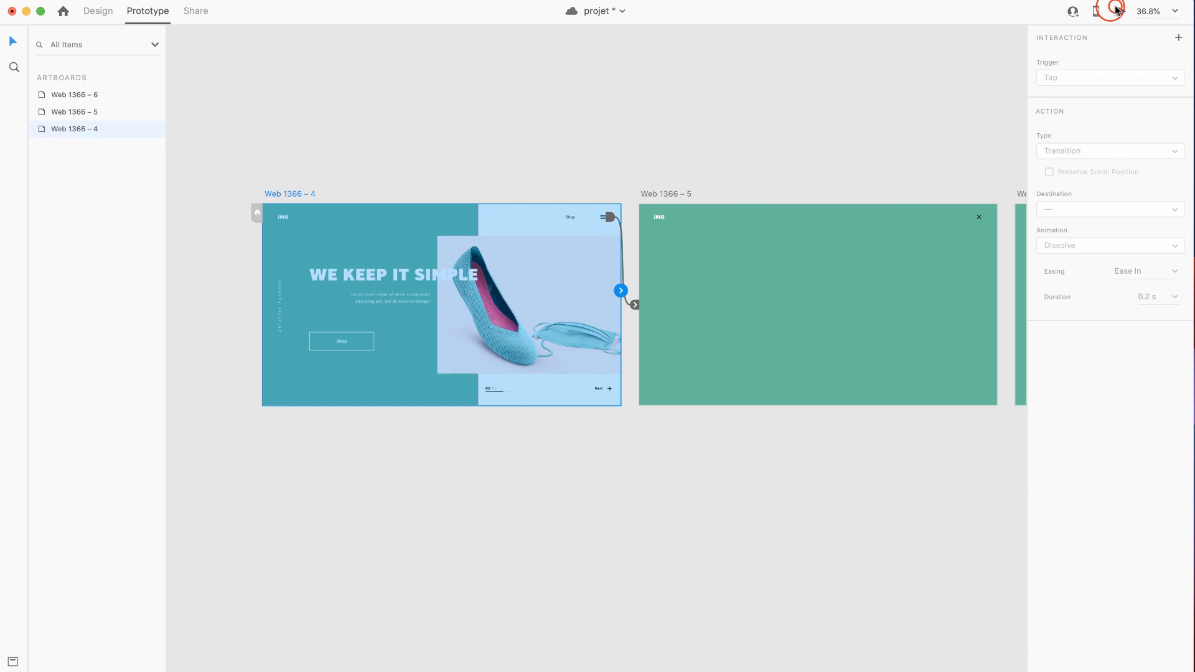
Step: Preview the prototype and tap the hamburger to open the full-screen menu
{"action": "left_click", "coordinate": [1121, 11]}
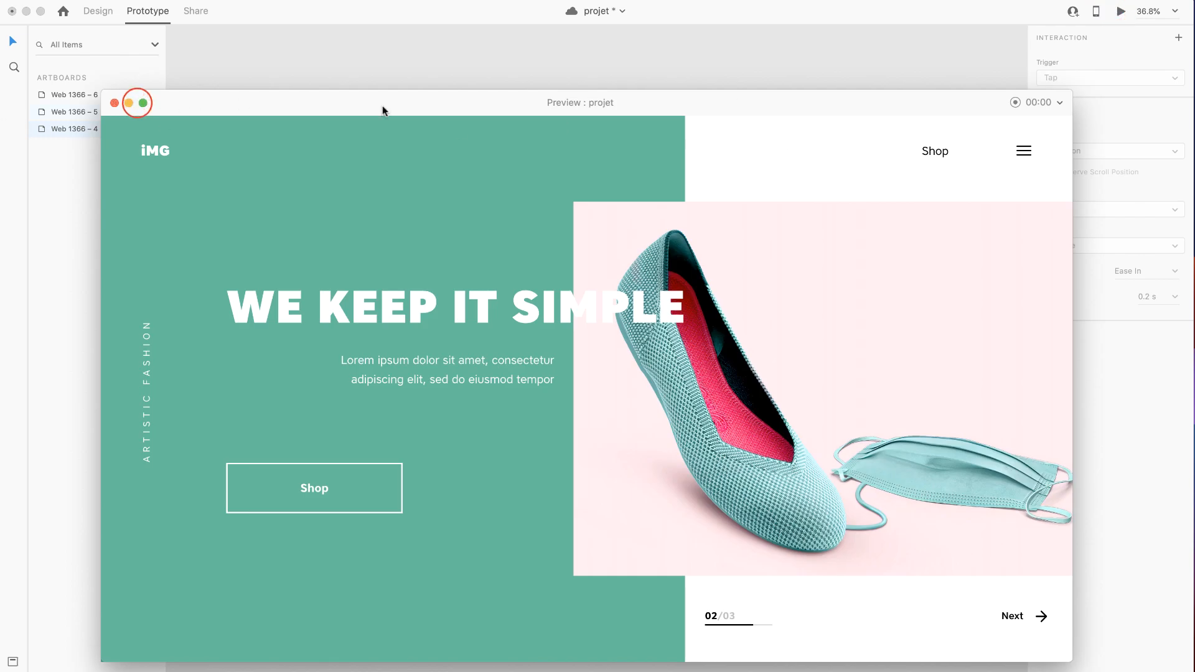
{"action": "left_click", "coordinate": [1023, 151]}
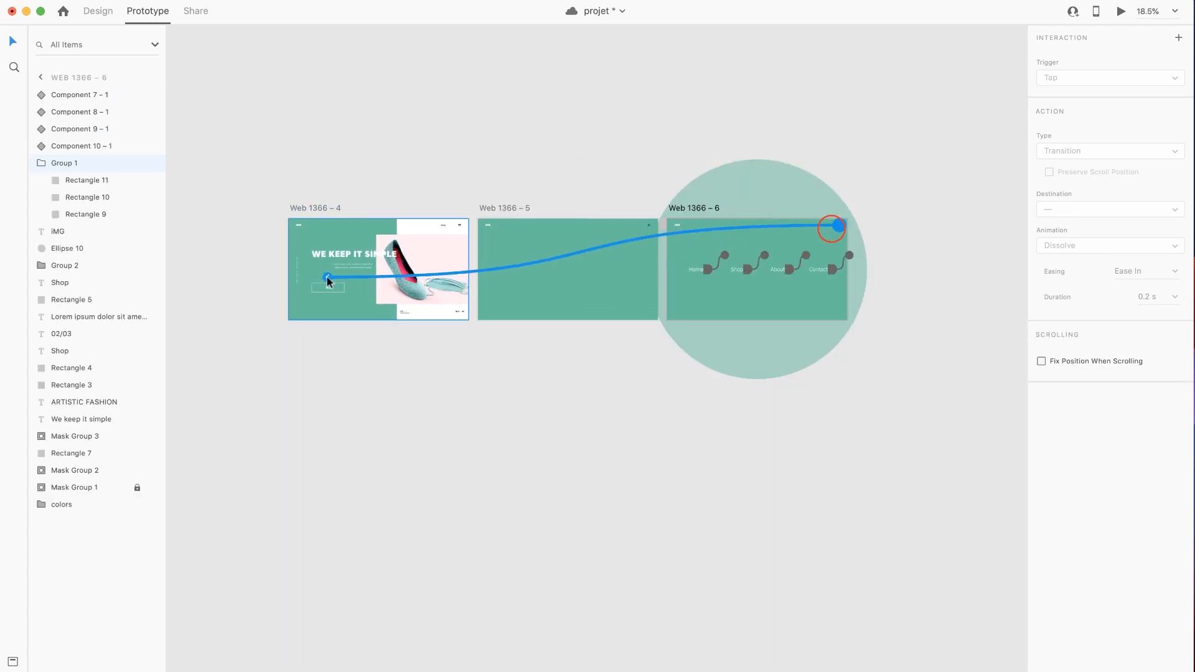
{"action": "left_click", "coordinate": [1120, 11]}
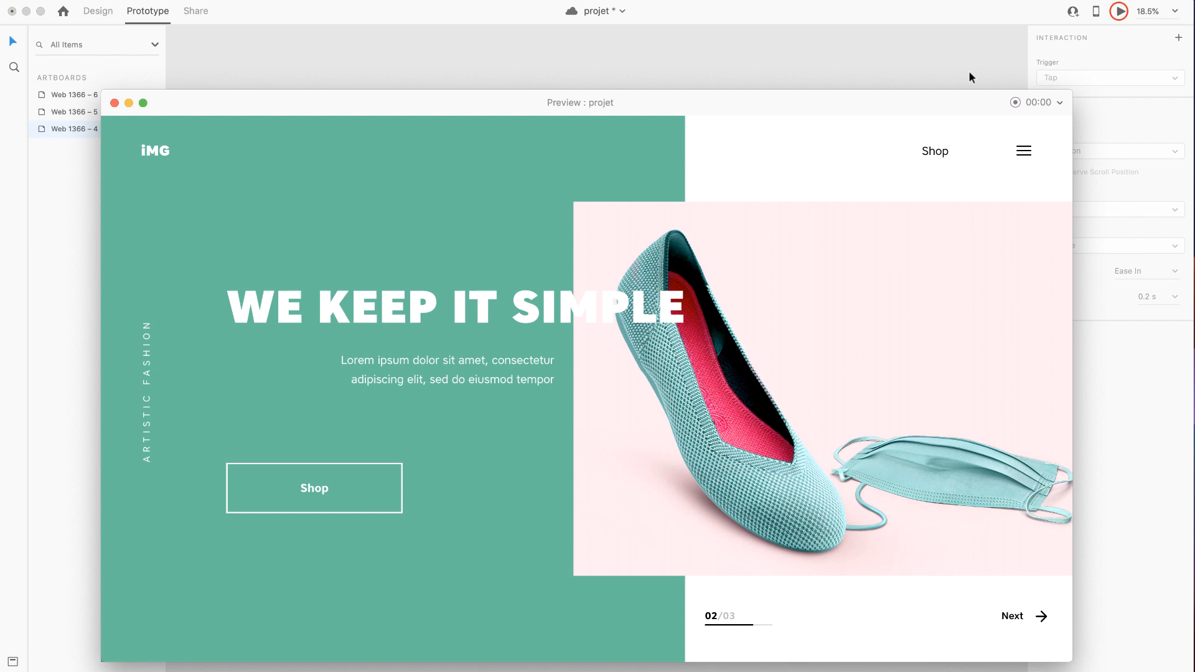
{"action": "left_click", "coordinate": [1024, 151]}
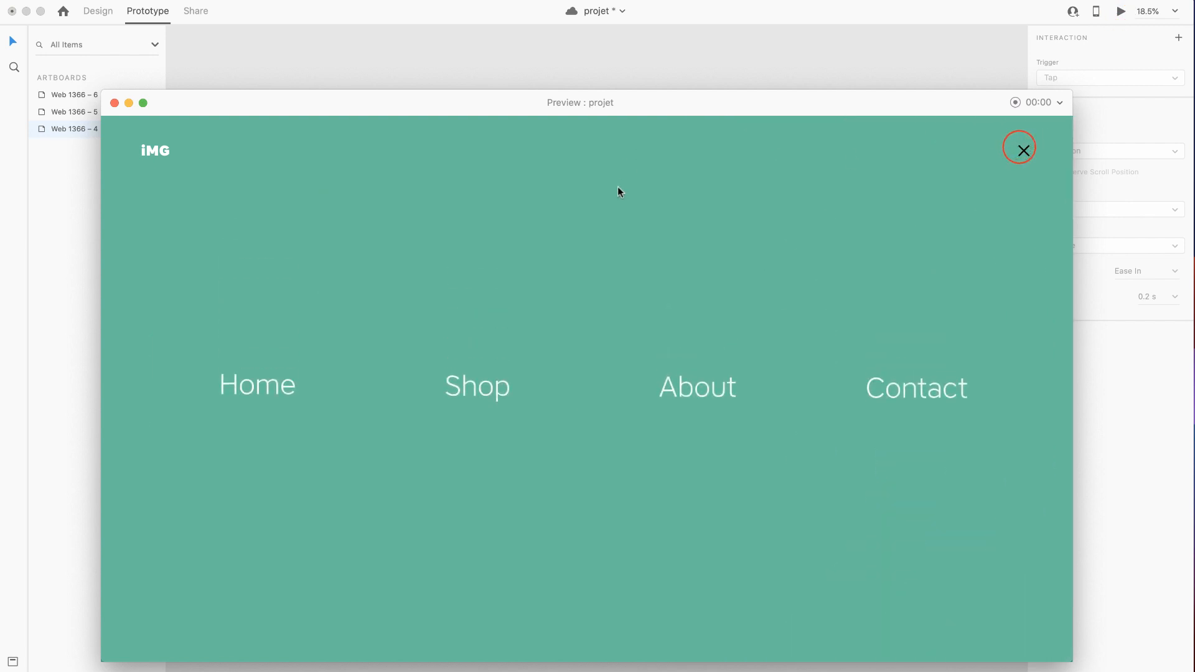